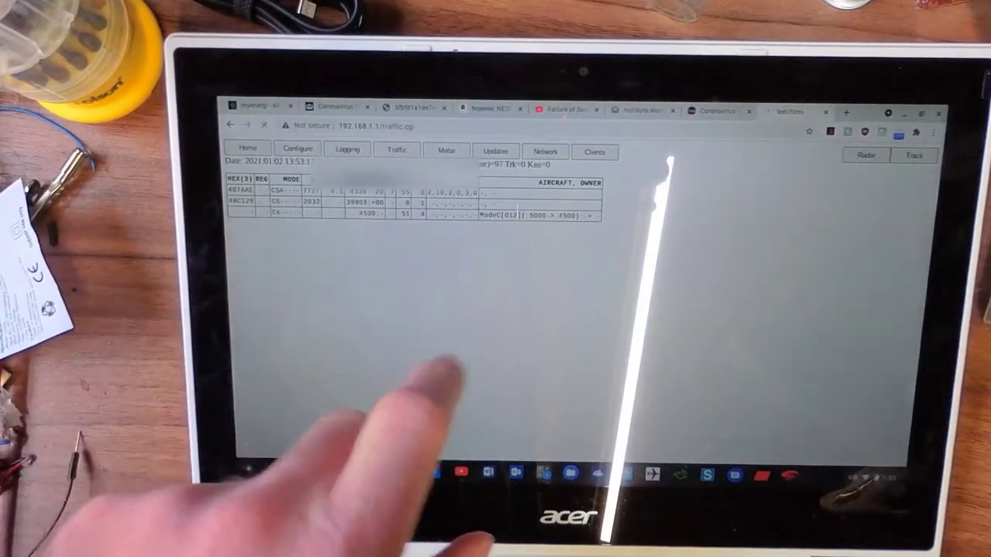
Return from Track Management to the live traffic table of detected aircraft.
{"action": "left_click", "coordinate": [446, 149]}
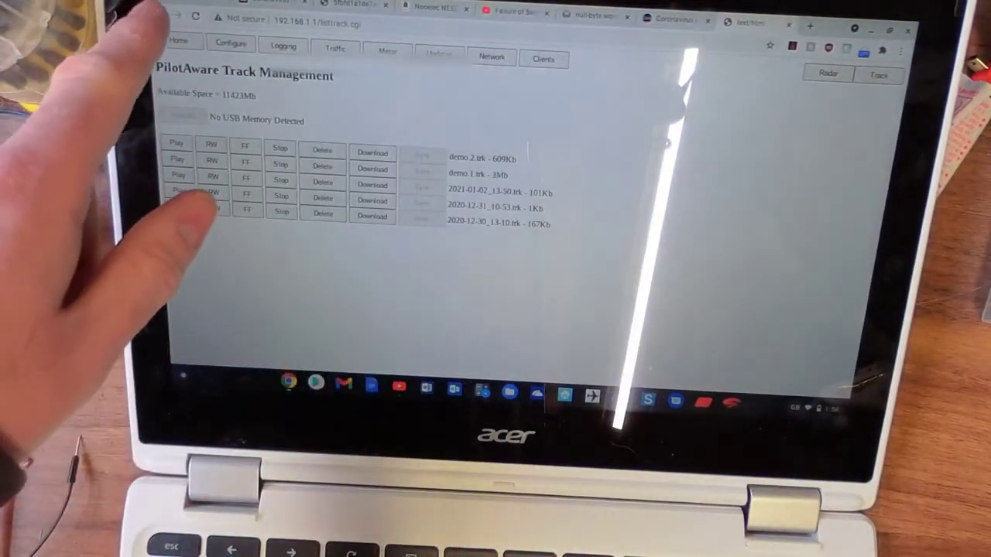
{"action": "left_click", "coordinate": [335, 46]}
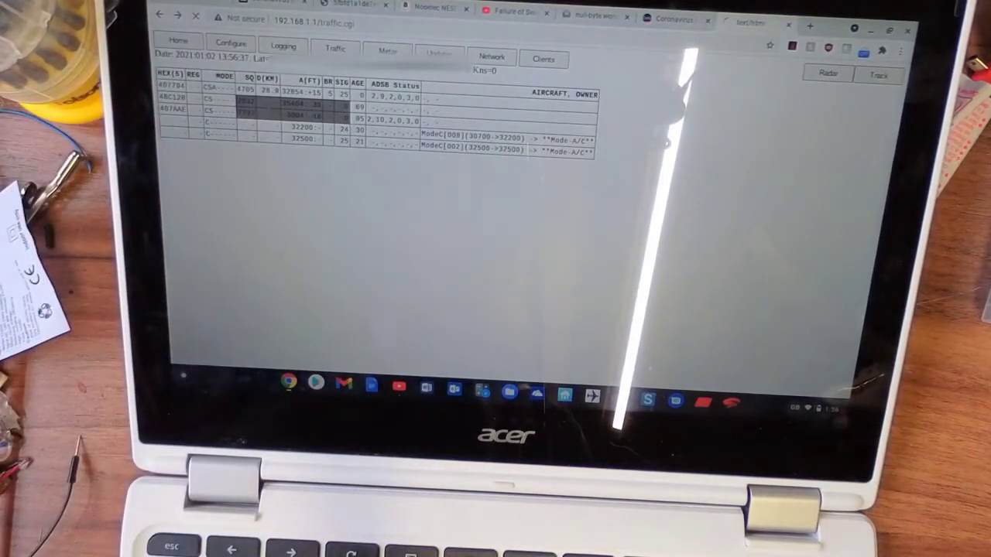